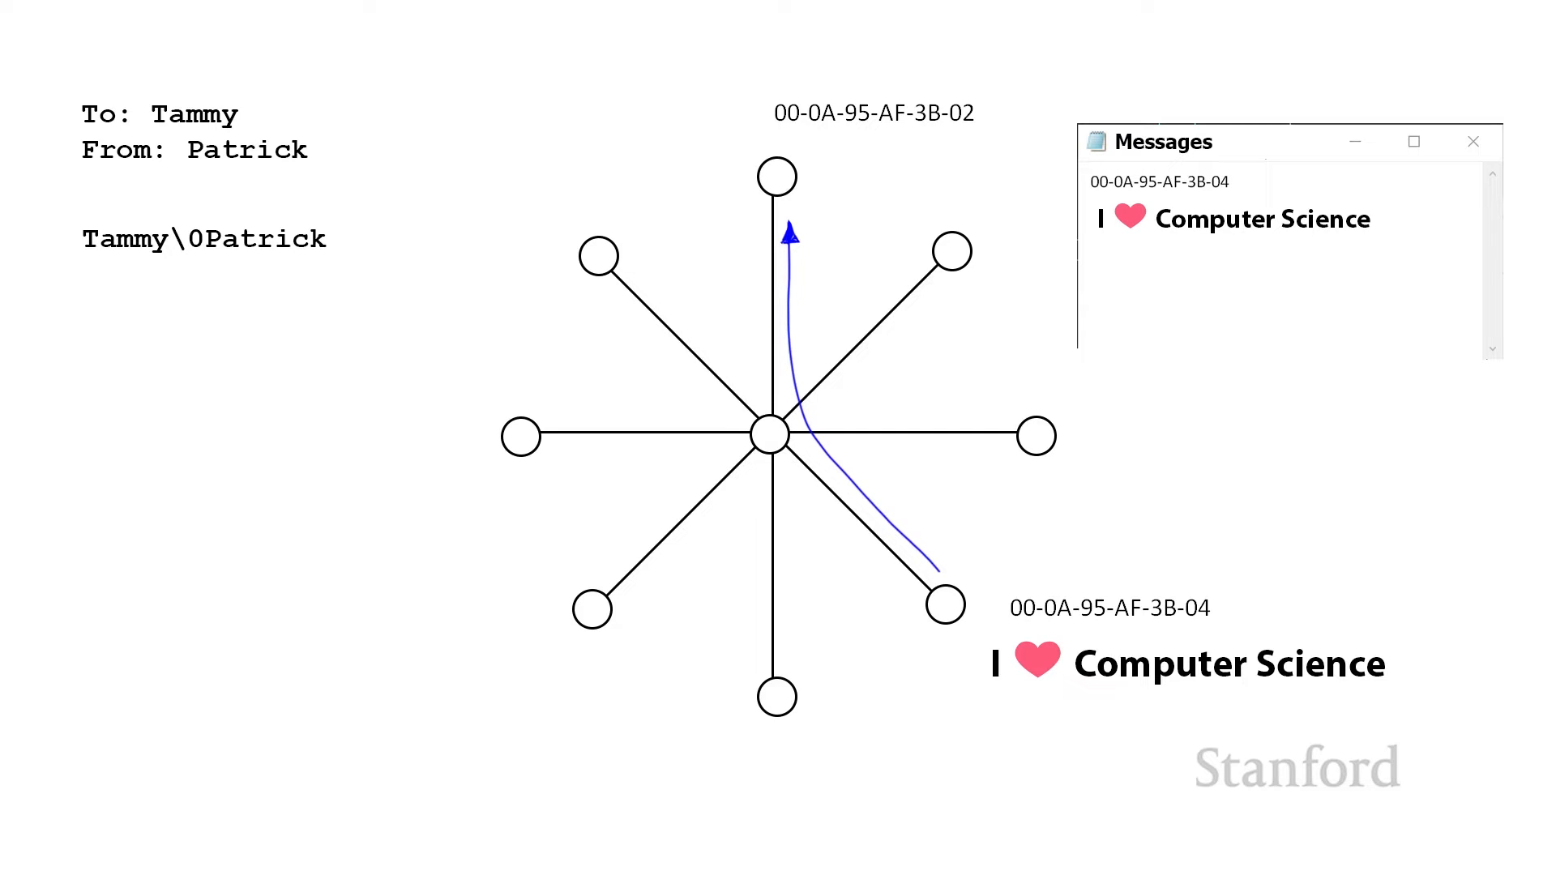
text(Patrick\0Tammy)
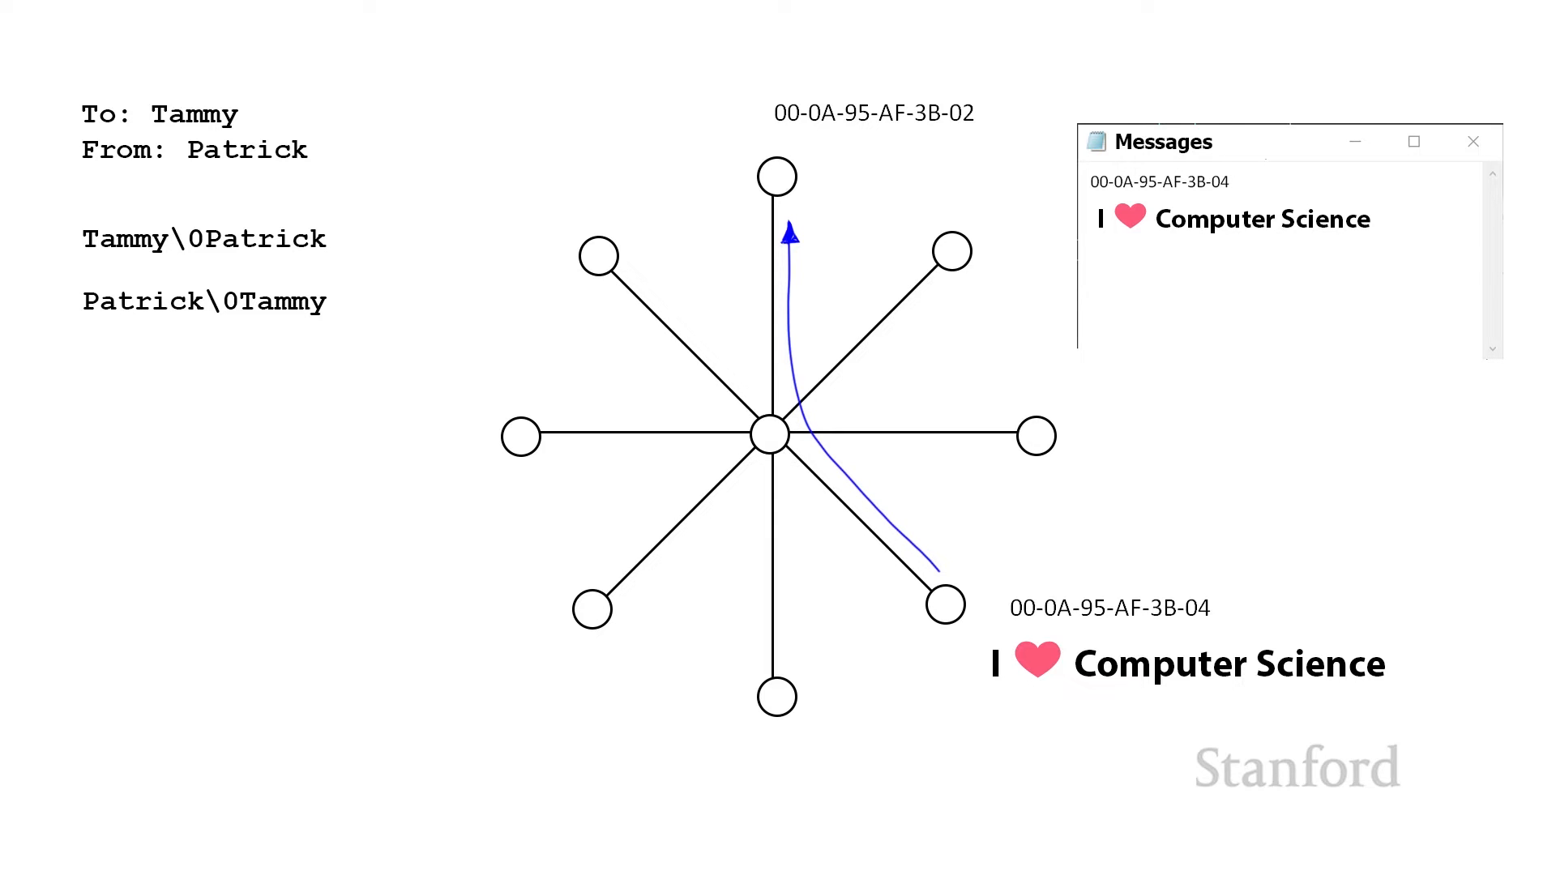
text(From:Patrick\0To:Tammy)
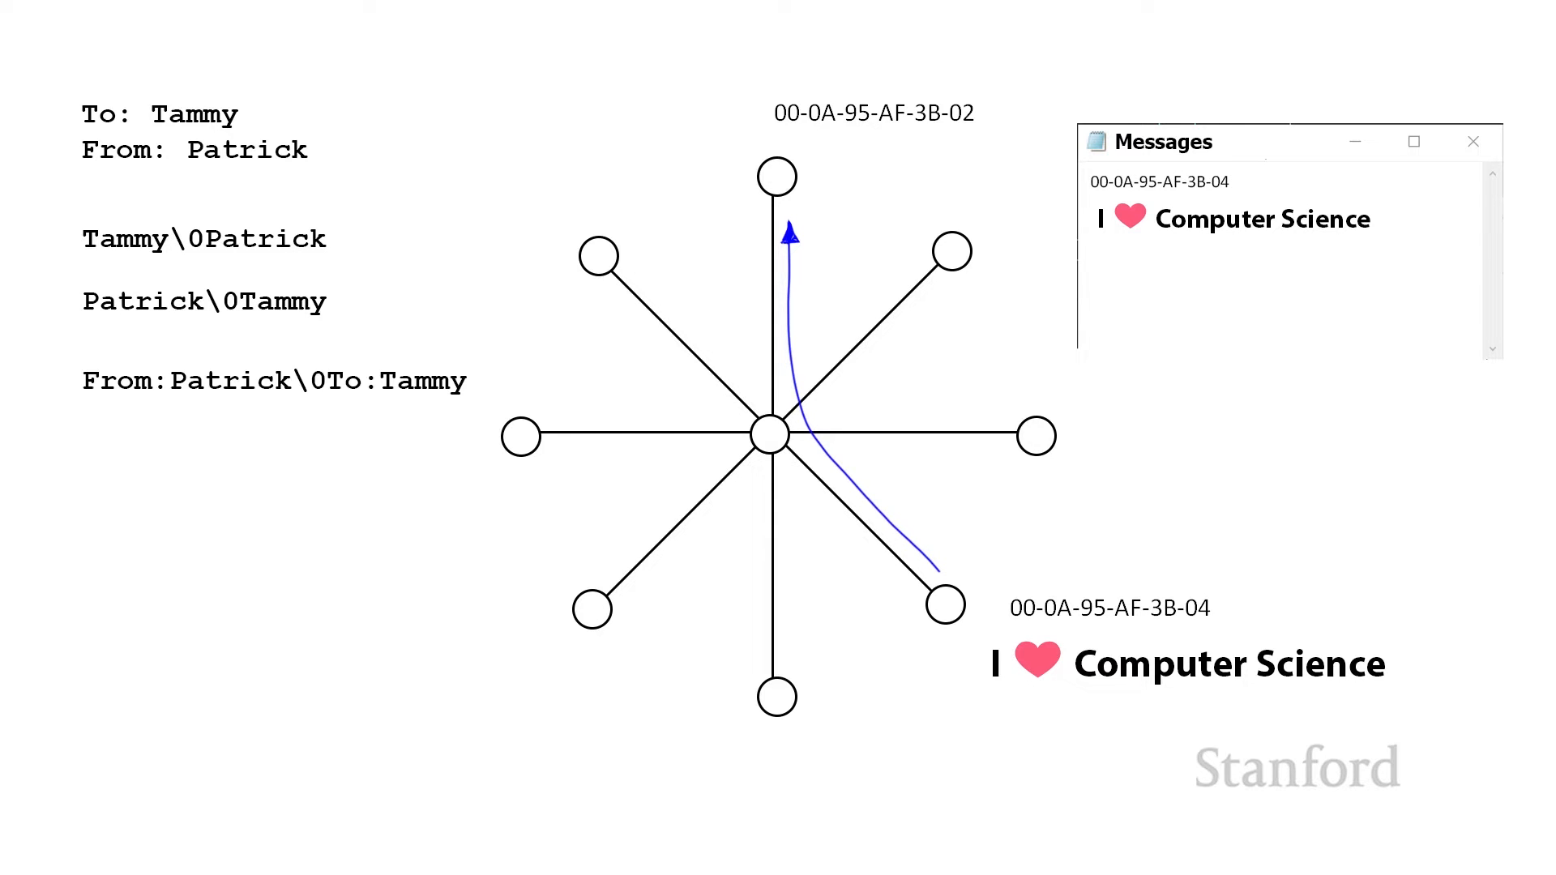